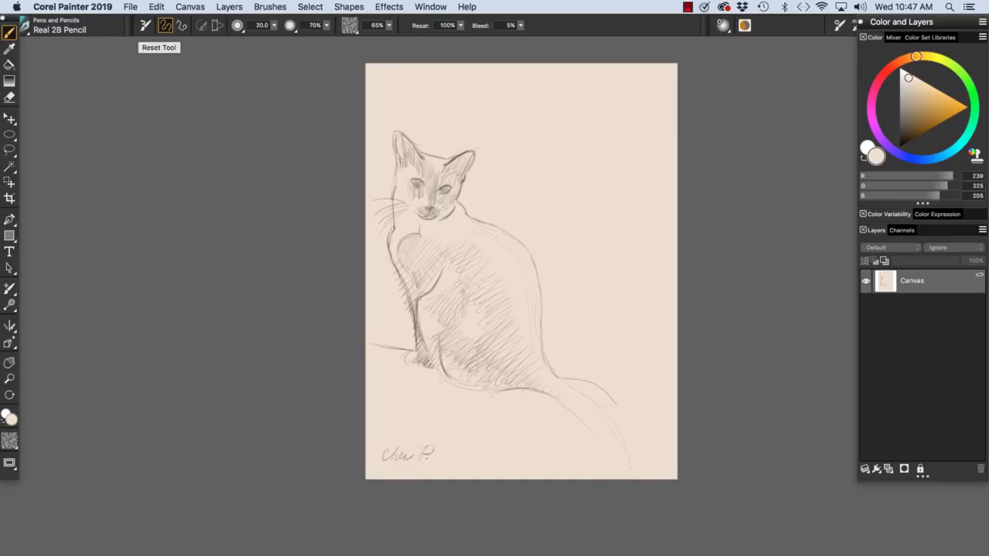
# Start a new image from the File menu so the New Image dialog appears
pyautogui.click(130, 6)
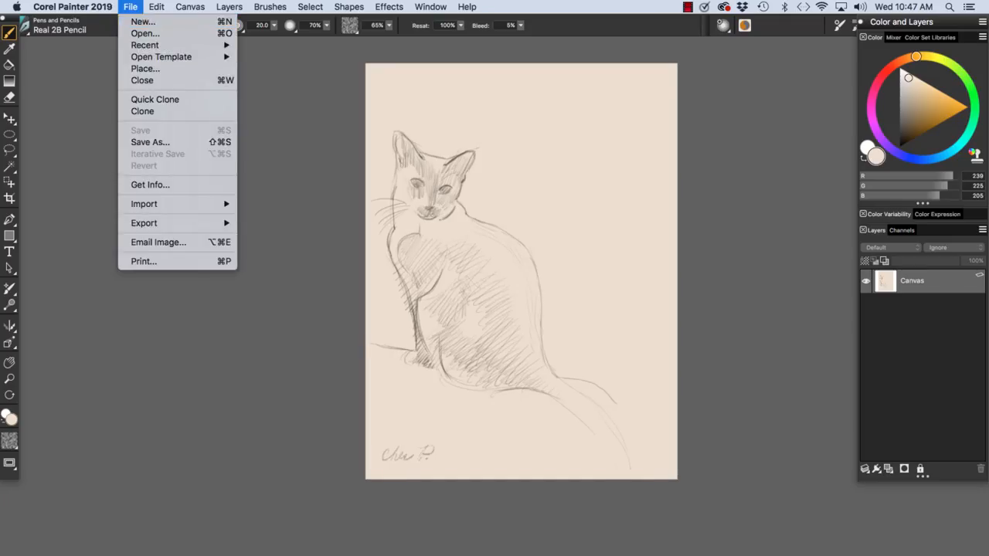
pyautogui.click(143, 21)
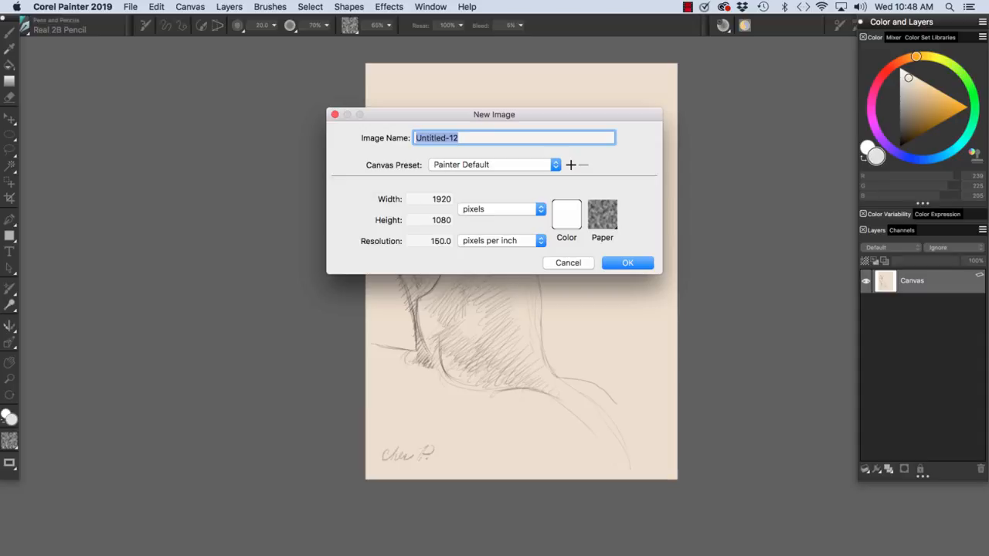
pyautogui.moveTo(570, 164)
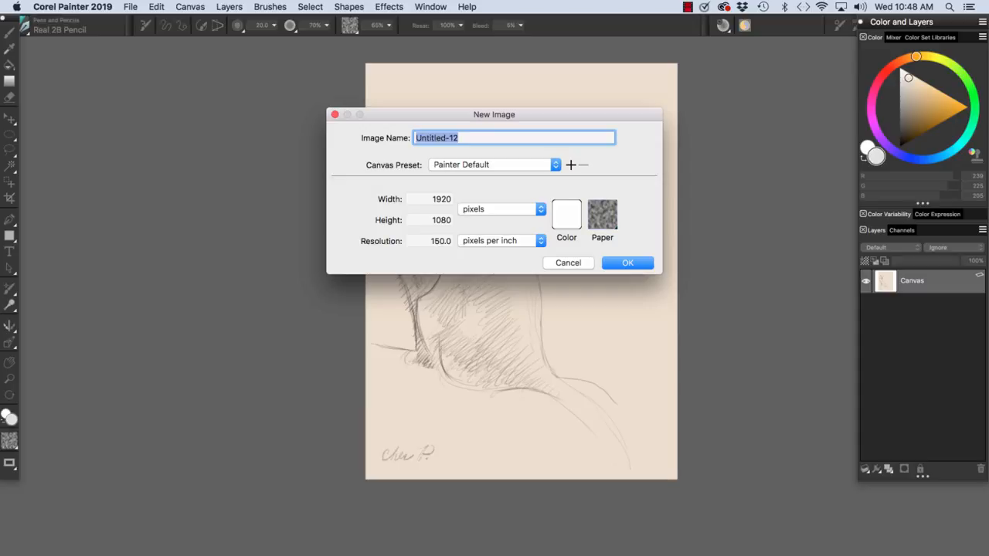
# Enter 72 ppi resolution with a 1200 by 900 pixel size
pyautogui.click(441, 241)
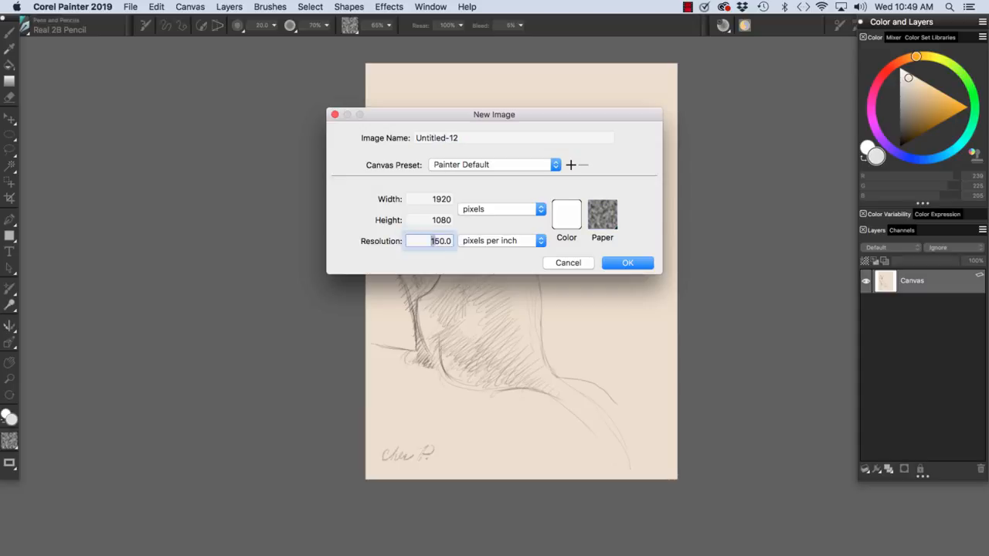
pyautogui.write('7')
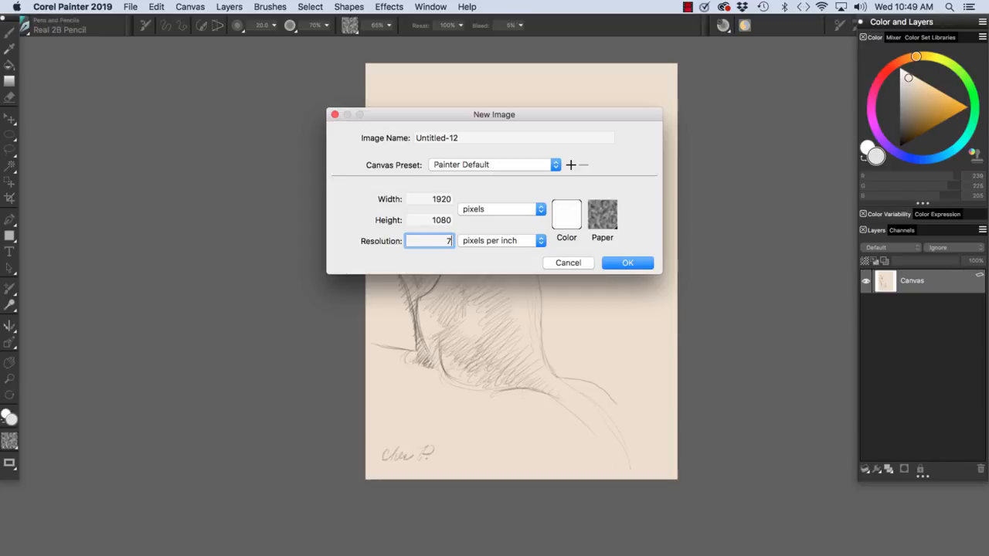
pyautogui.write('2.0')
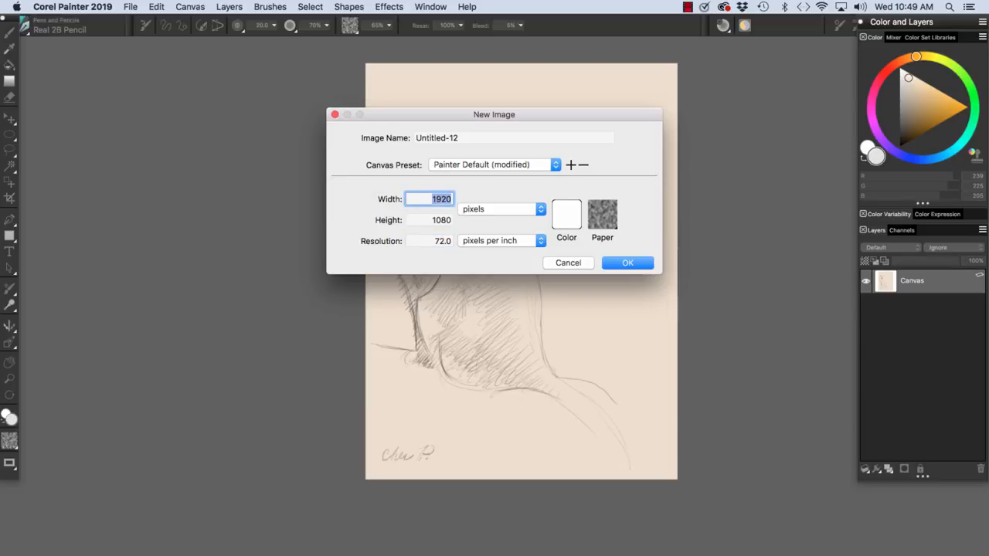
pyautogui.write('12')
pyautogui.click(432, 220)
pyautogui.write('900')
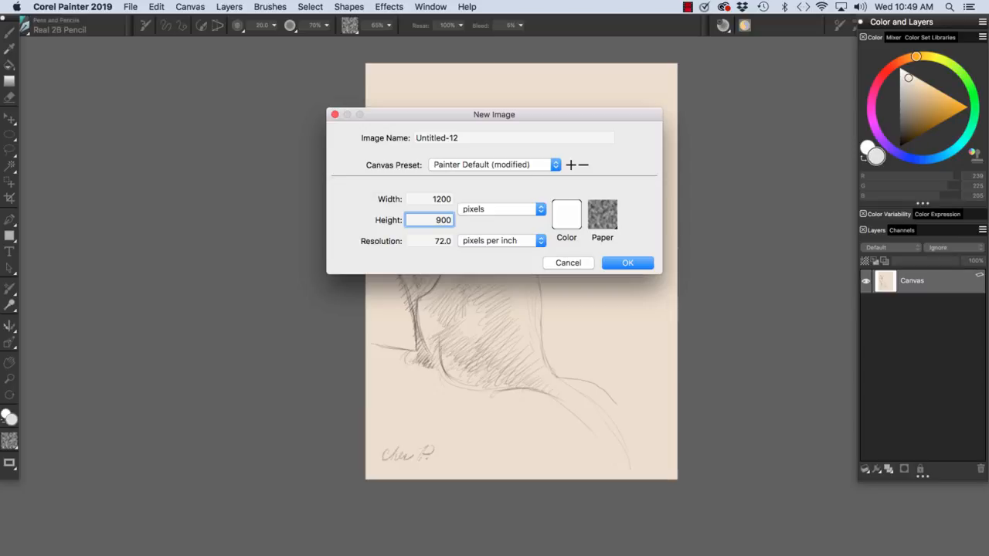
pyautogui.click(430, 242)
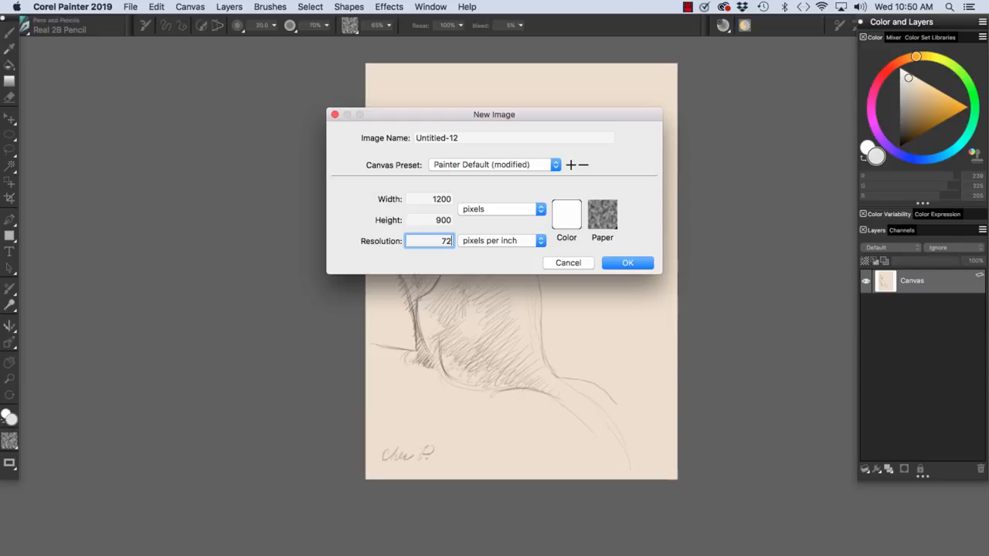
# Set the resolution to 150 ppi and switch the size units to inches
pyautogui.tripleClick(430, 241)
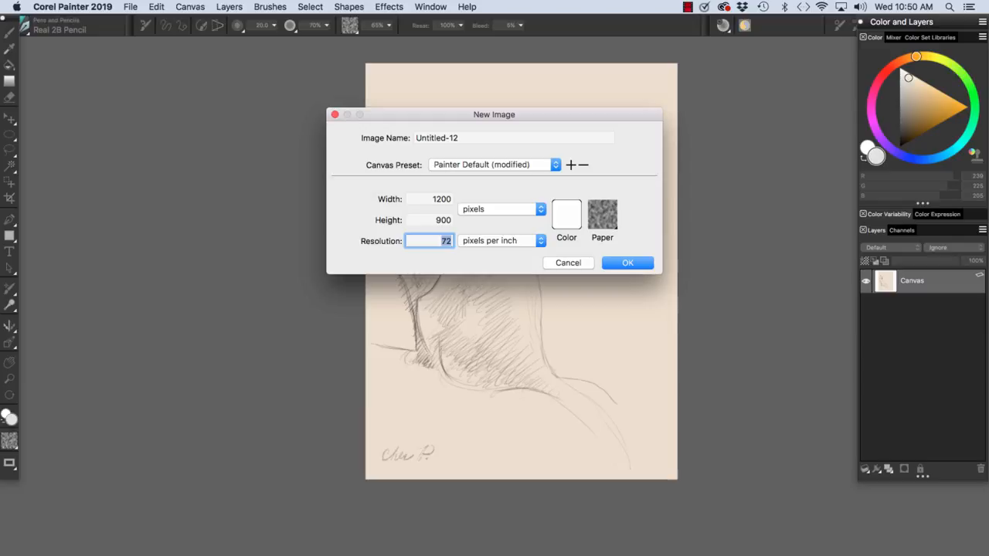
pyautogui.write('150')
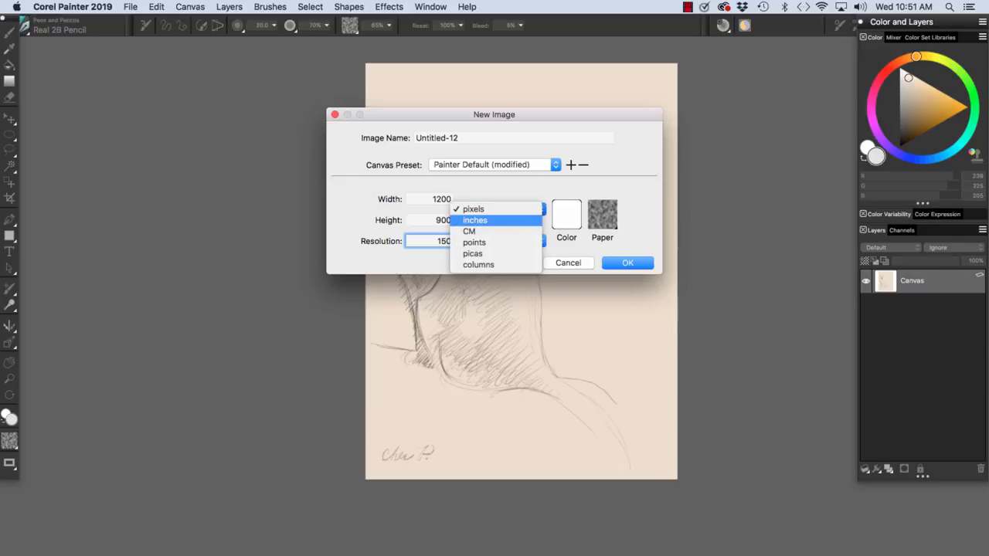
pyautogui.click(474, 219)
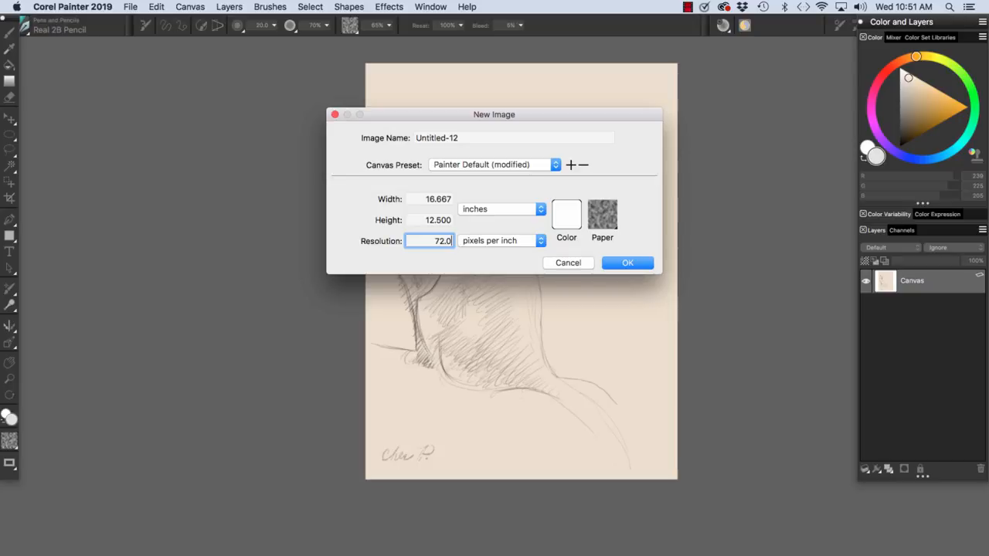
pyautogui.click(539, 208)
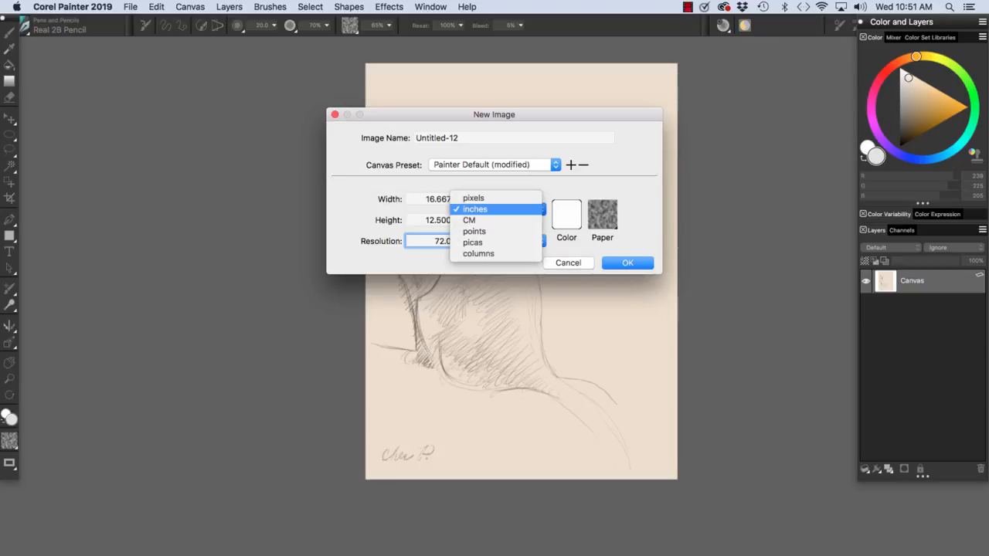
# Enter the inch dimensions, making the image 20 by 16 inches
pyautogui.click(475, 208)
pyautogui.write('20.000')
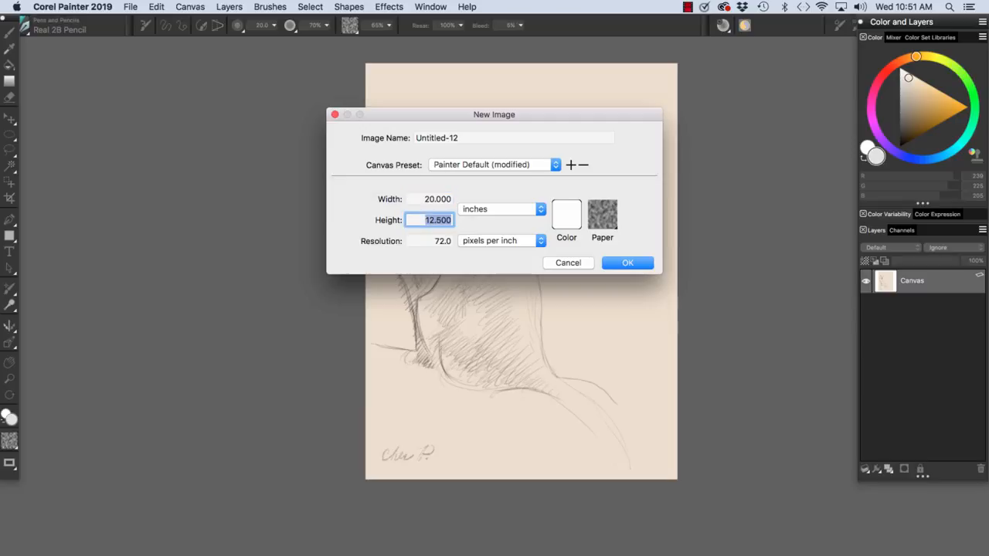
pyautogui.write('1')
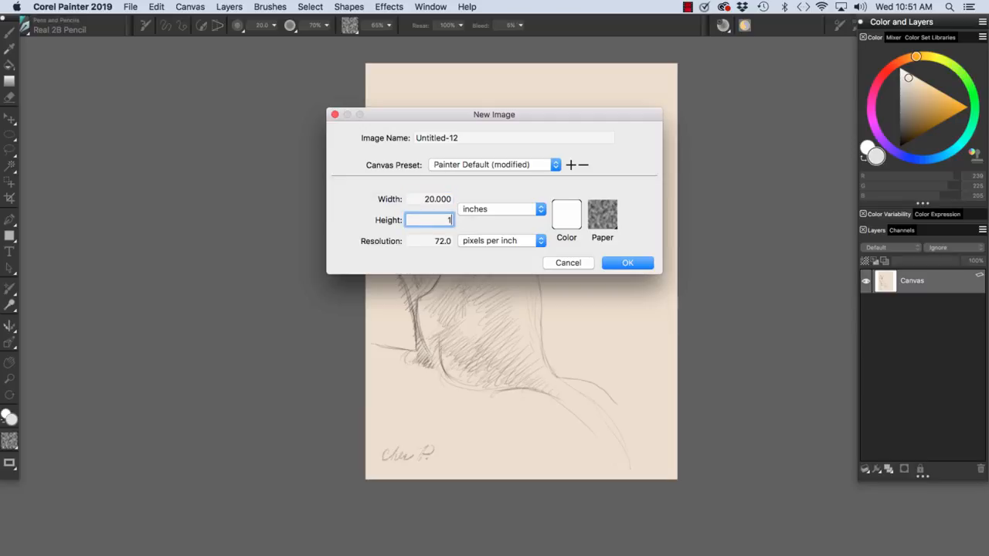
pyautogui.write('6.000')
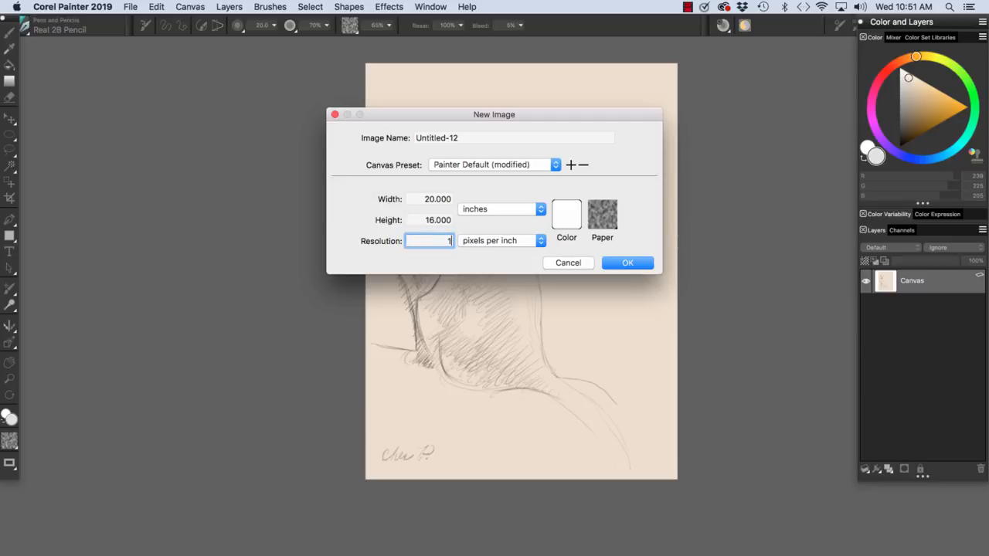
pyautogui.write('50')
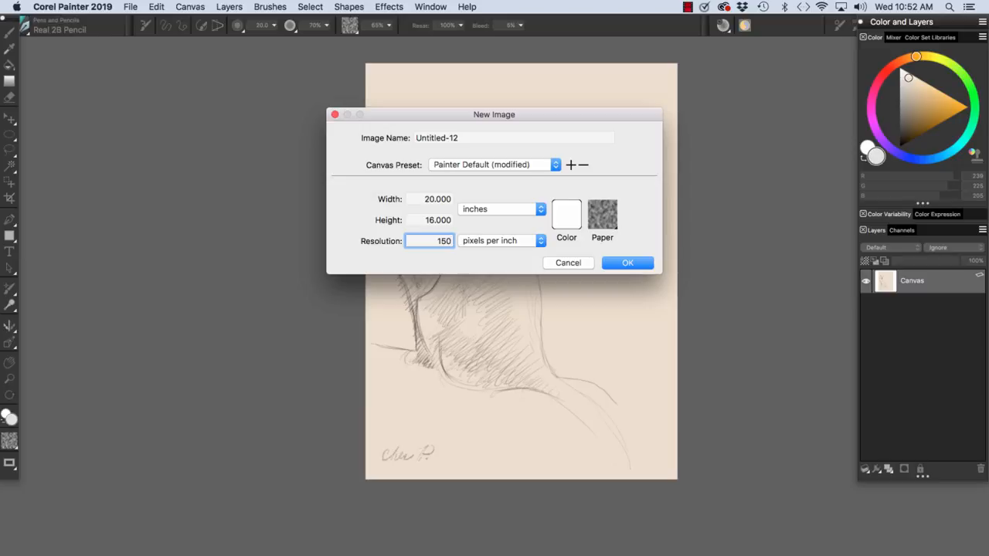
# Set the resolution to 300 ppi and the width to 9 inches so the height is 12
pyautogui.tripleClick(430, 241)
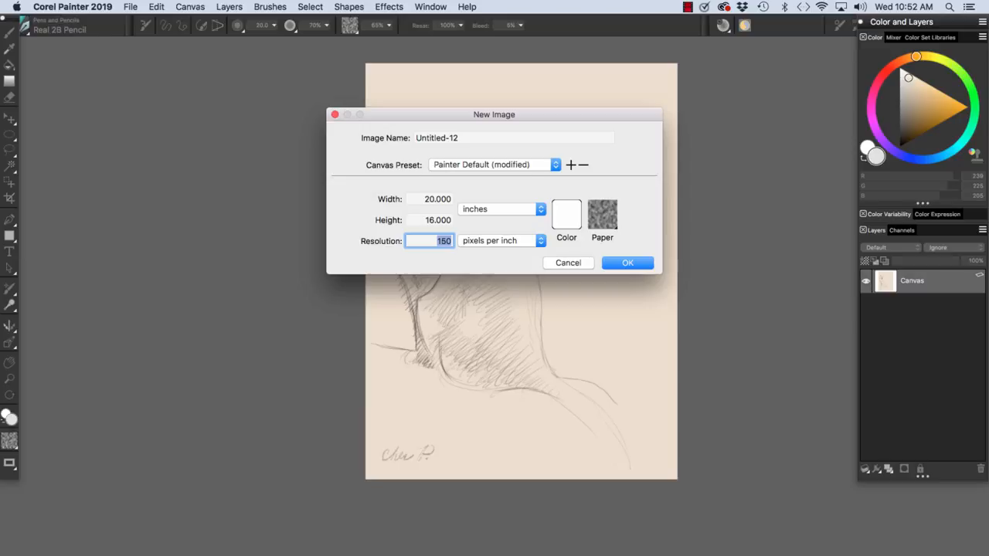
pyautogui.write('300.0')
pyautogui.click(428, 199)
pyautogui.write('4.800')
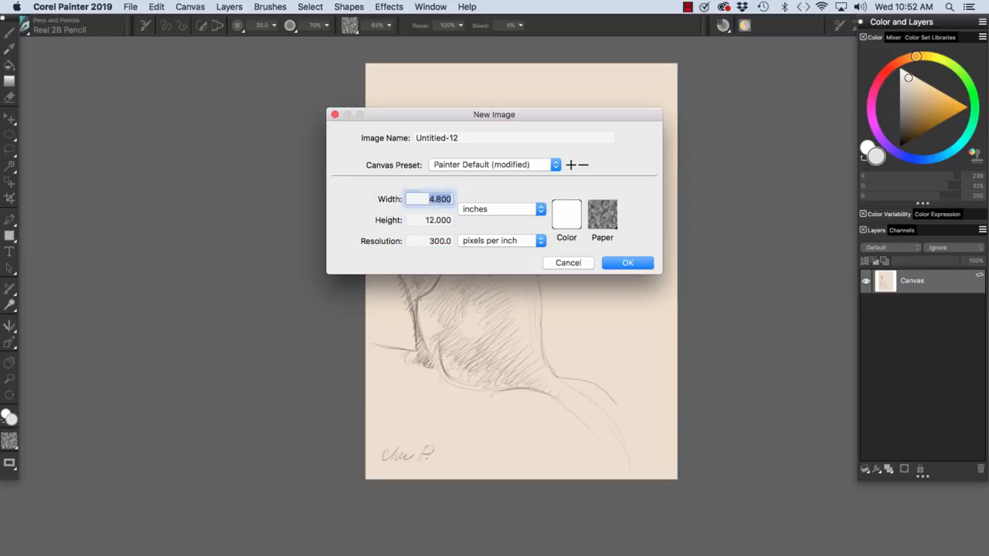
pyautogui.write('9')
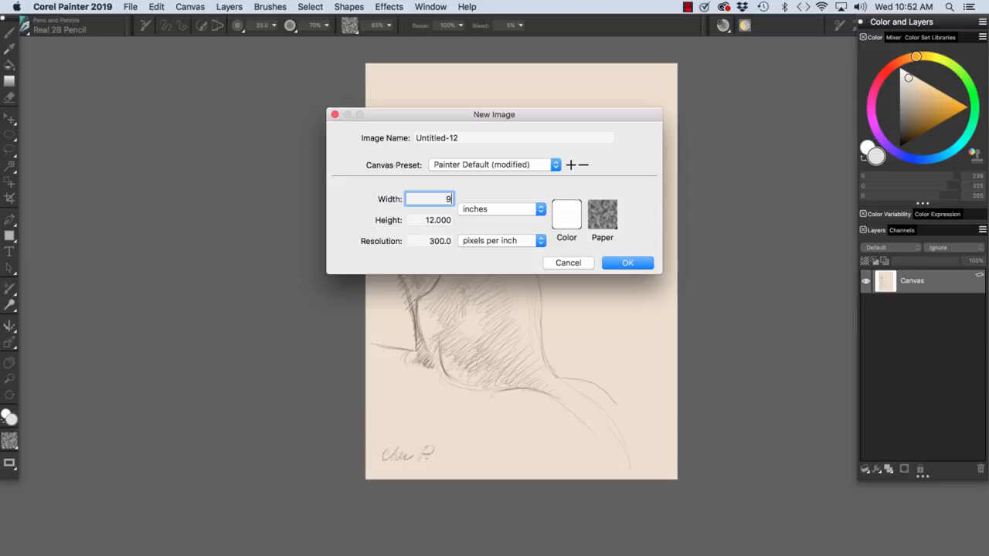
# Bring up the canvas colour picker to replace white with cream
pyautogui.click(566, 215)
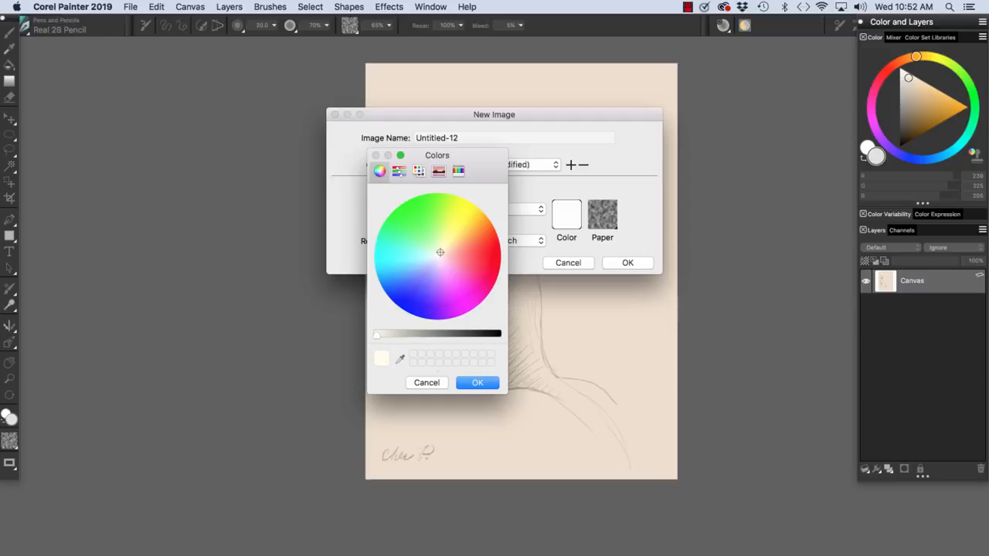
pyautogui.moveTo(380, 359)
pyautogui.write('9')
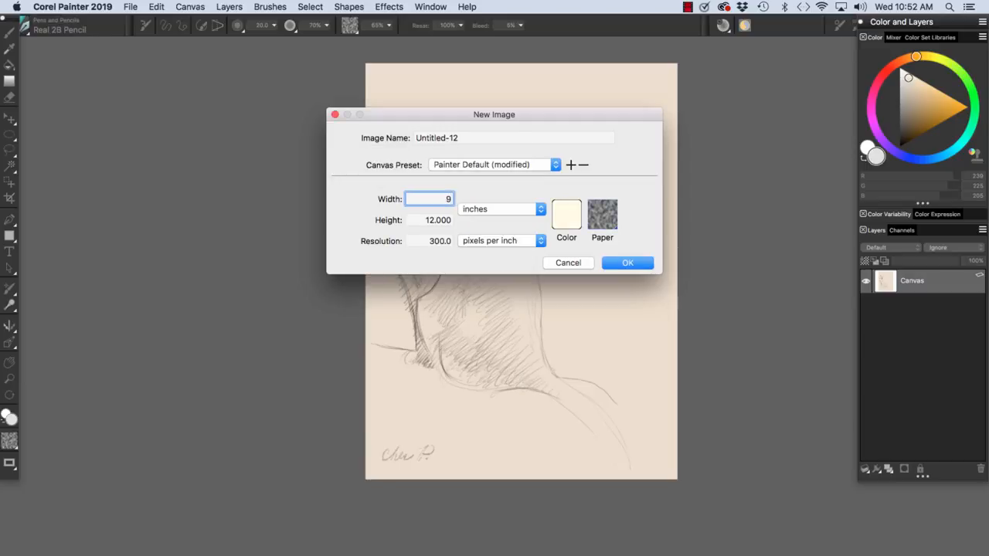
# Pick Artists Rough Paper as the canvas paper texture
pyautogui.click(603, 215)
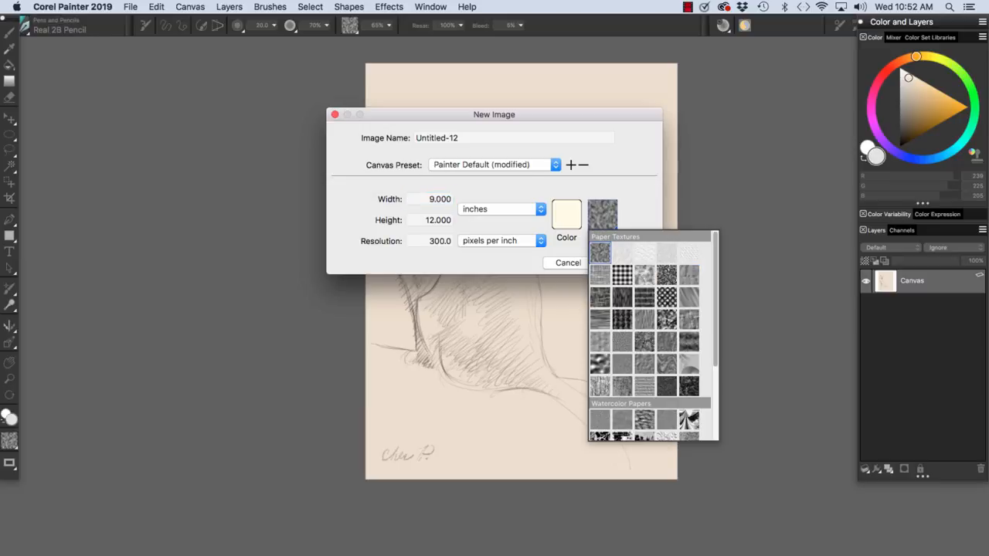
pyautogui.moveTo(599, 253)
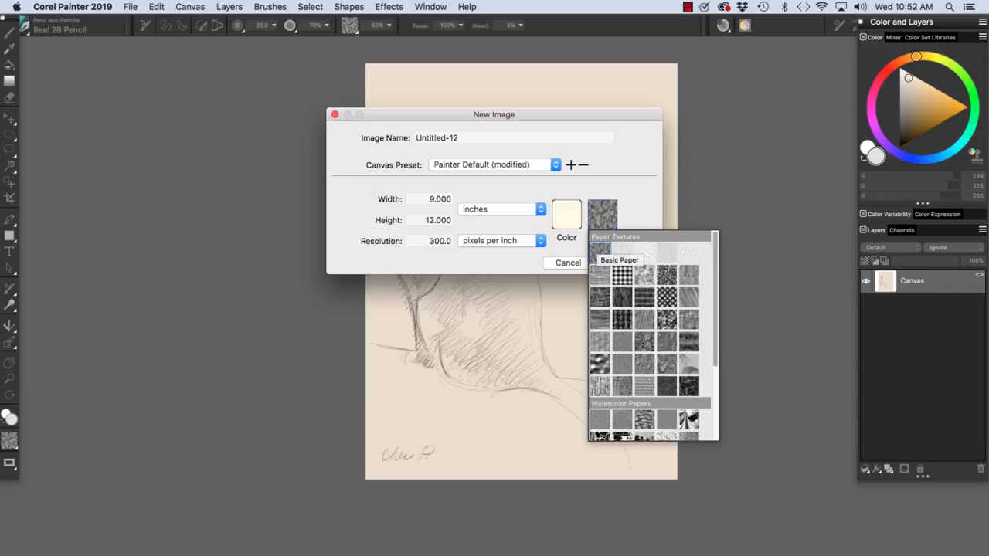
pyautogui.click(603, 214)
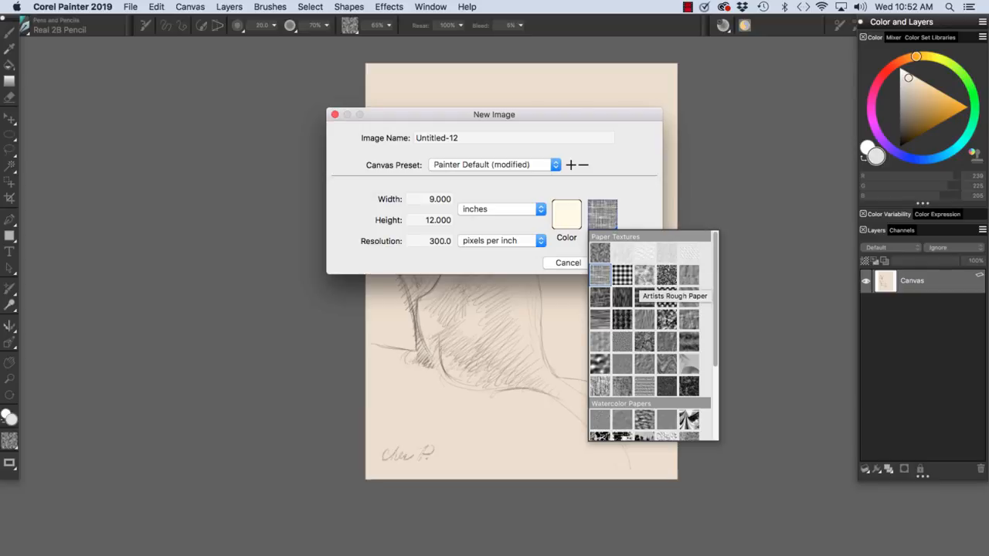
pyautogui.click(603, 215)
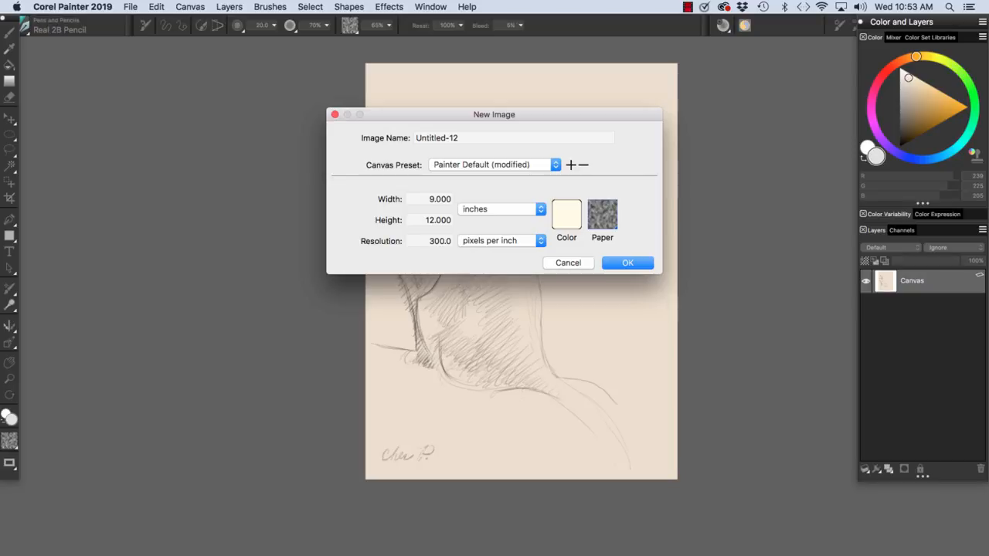
pyautogui.moveTo(570, 164)
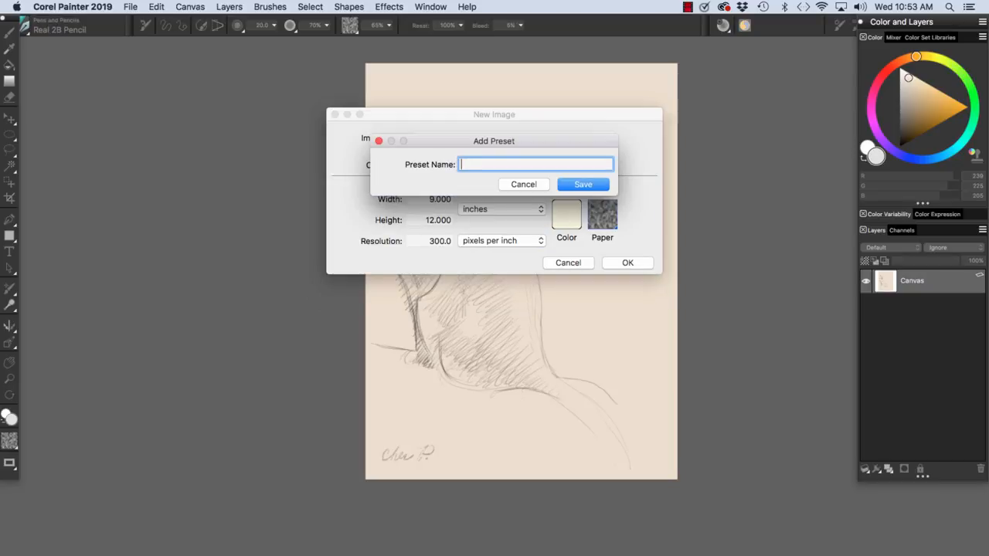
# Save the canvas settings as the 'Offset printing' preset and close the dialog
pyautogui.write('Offset printing')
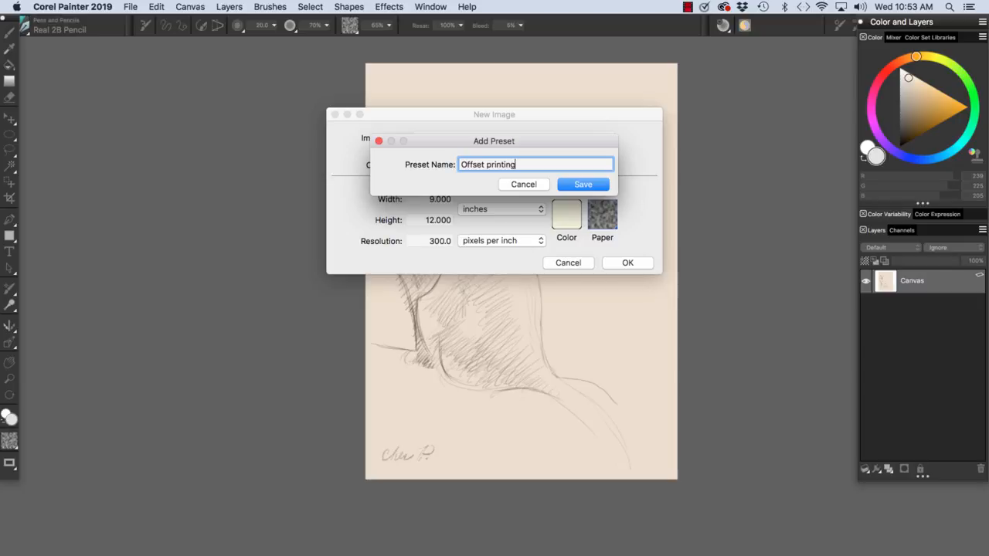
pyautogui.click(583, 183)
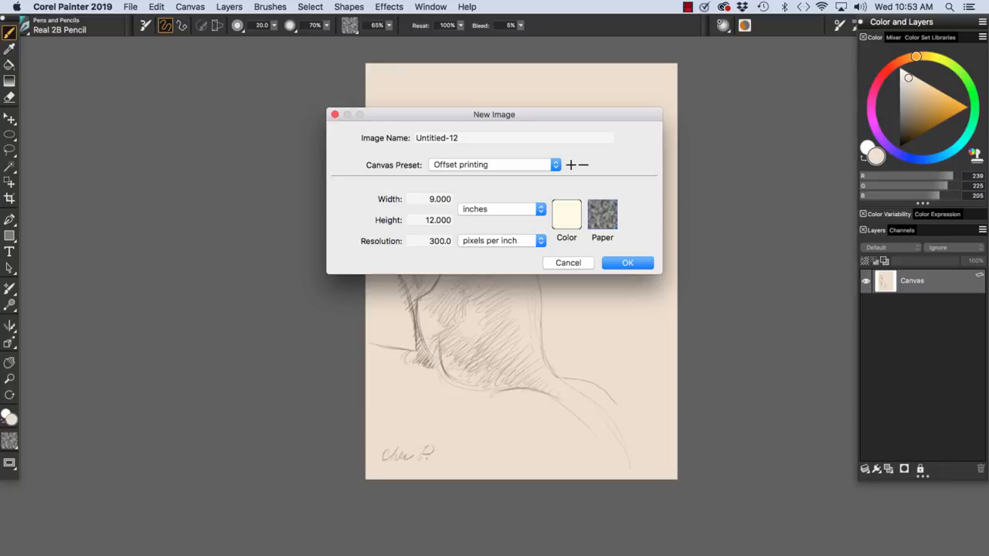
pyautogui.moveTo(9, 31)
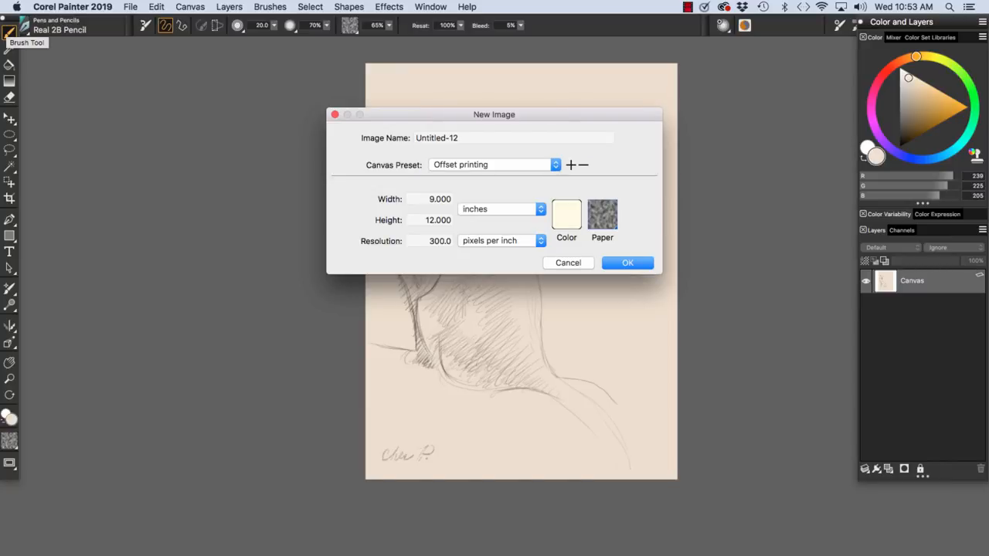
pyautogui.click(569, 262)
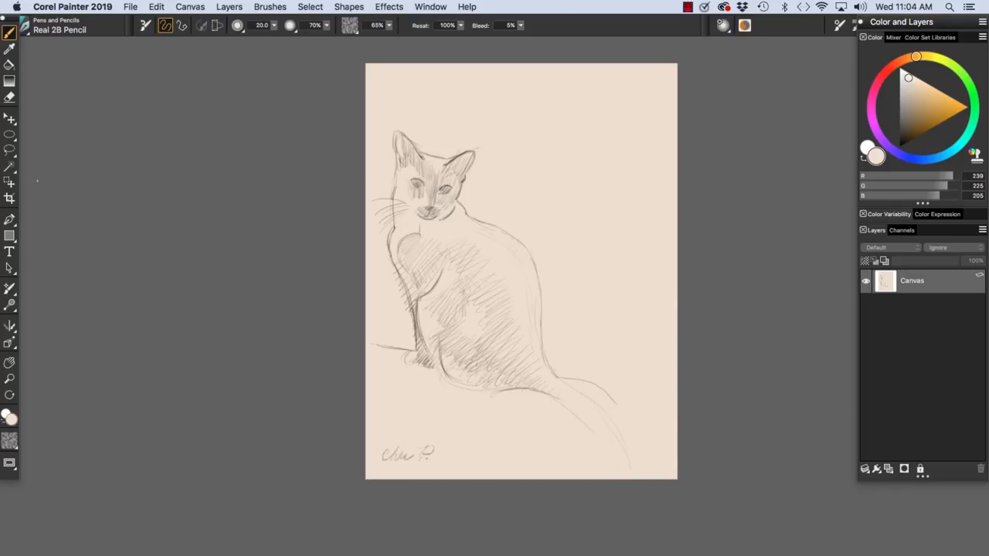